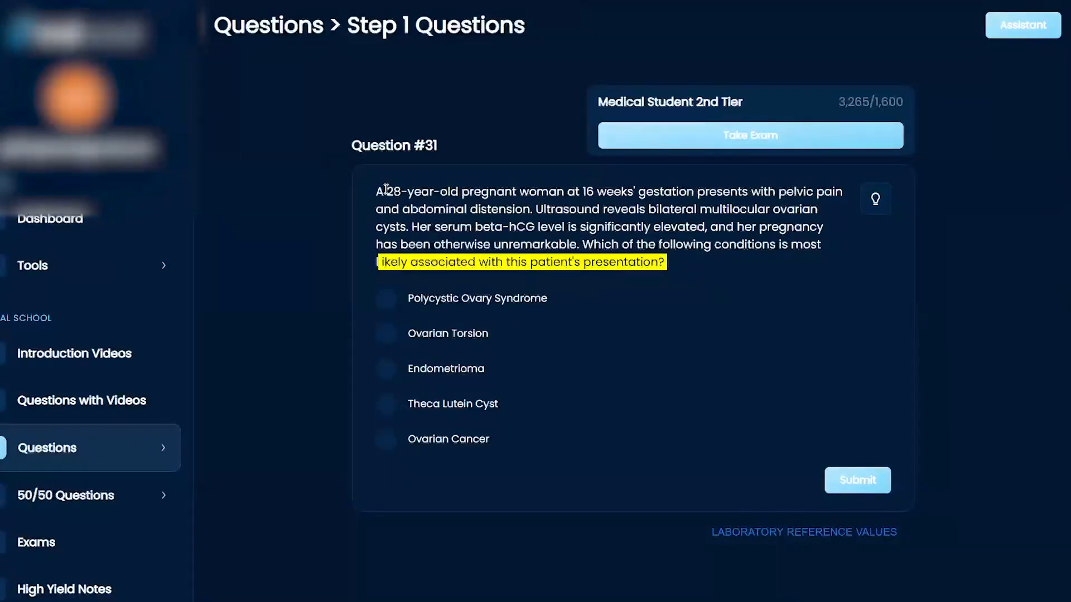
Step: Highlight '28-year-old pregnant woman', '16 weeks' gestation' and the symptoms, ovarian cyst and beta-hCG findings in yellow
{"action": "left_click_drag", "start_coordinate": [389, 191], "coordinate": [559, 191]}
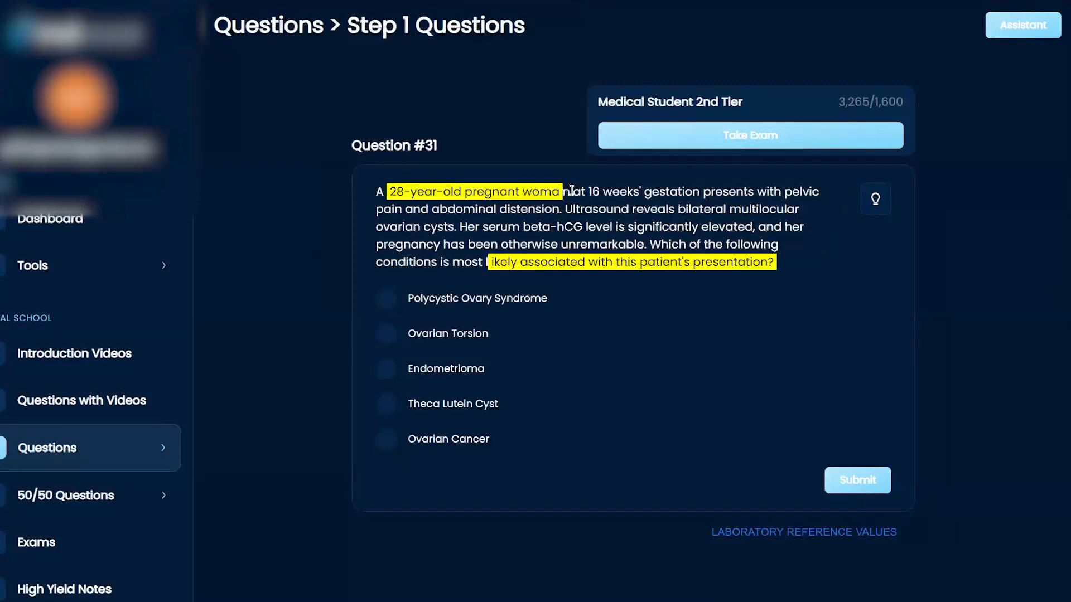
{"action": "left_click_drag", "start_coordinate": [587, 191], "coordinate": [730, 191]}
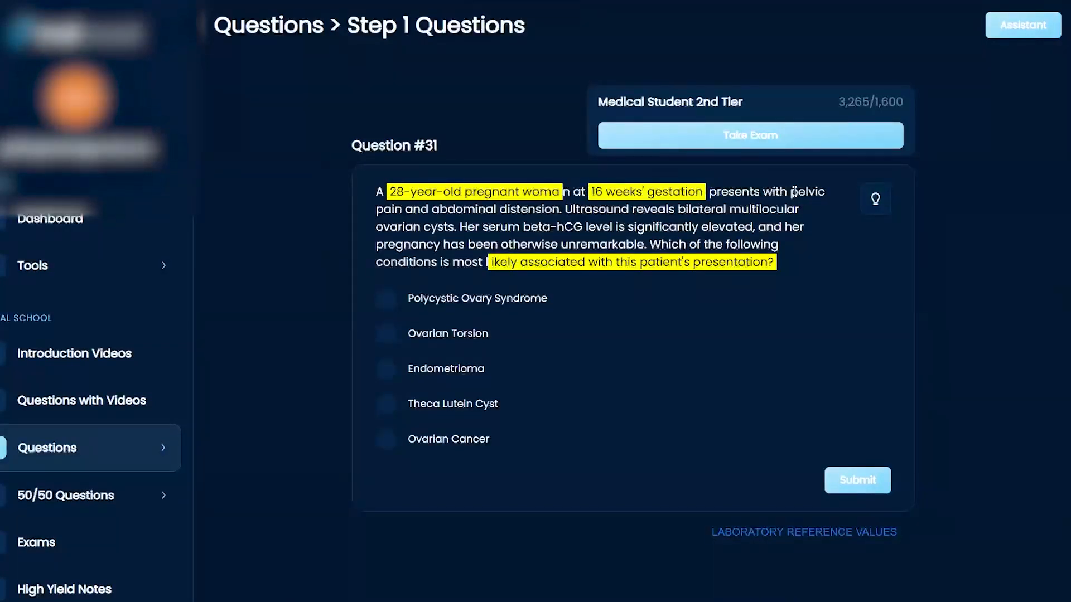
{"action": "left_click_drag", "start_coordinate": [788, 192], "coordinate": [561, 210]}
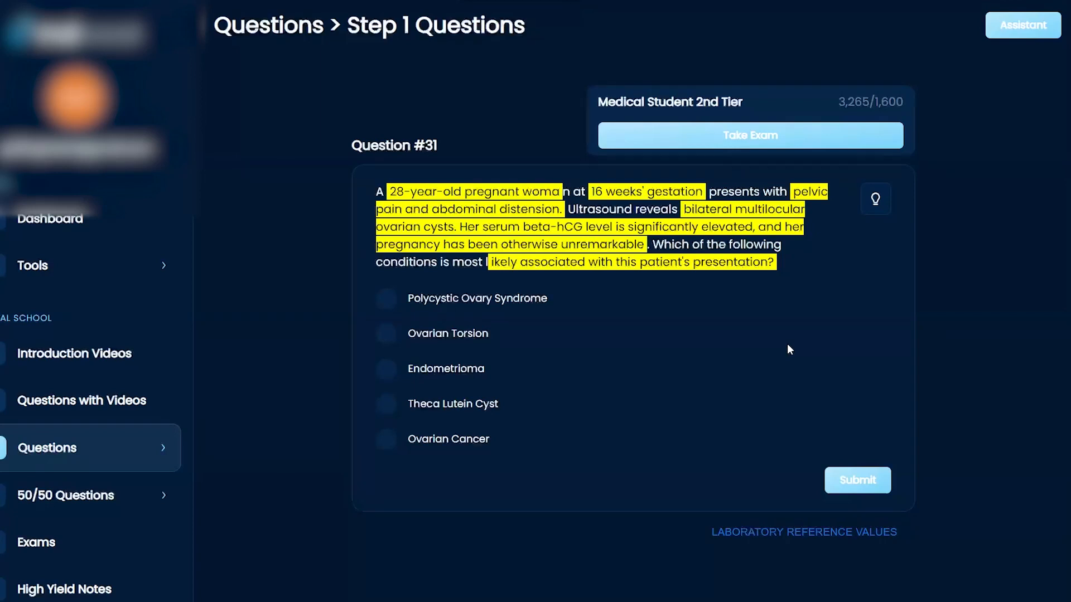
Step: Select Polycystic Ovary Syndrome as the answer to Question #31
{"action": "left_click", "coordinate": [385, 298]}
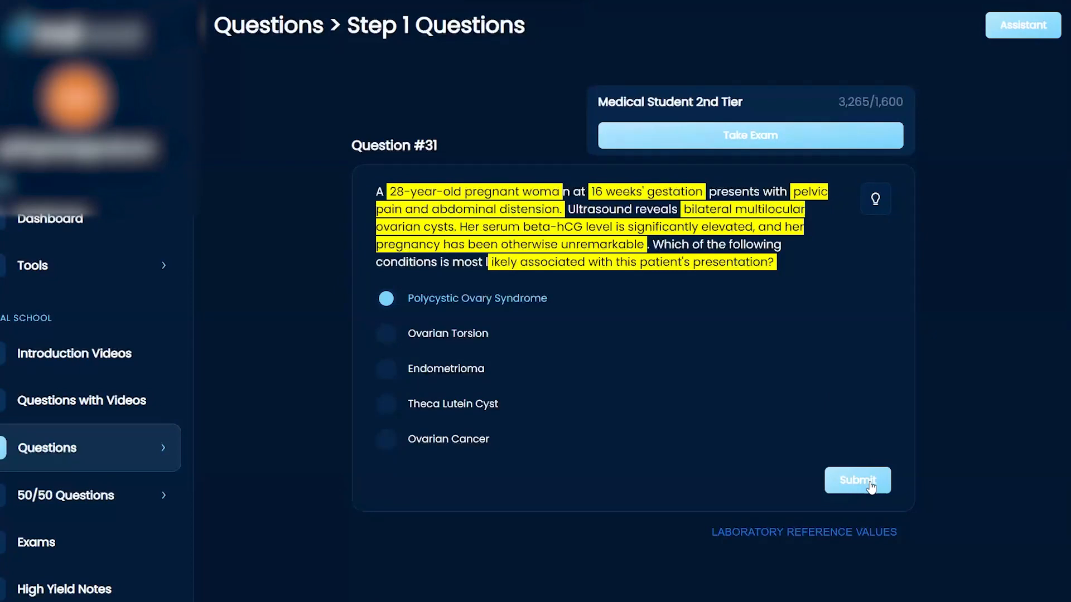
Step: Submit the answer, revealing it wrong with Theca Lutein Cyst correct, and view the explanation
{"action": "left_click", "coordinate": [858, 480]}
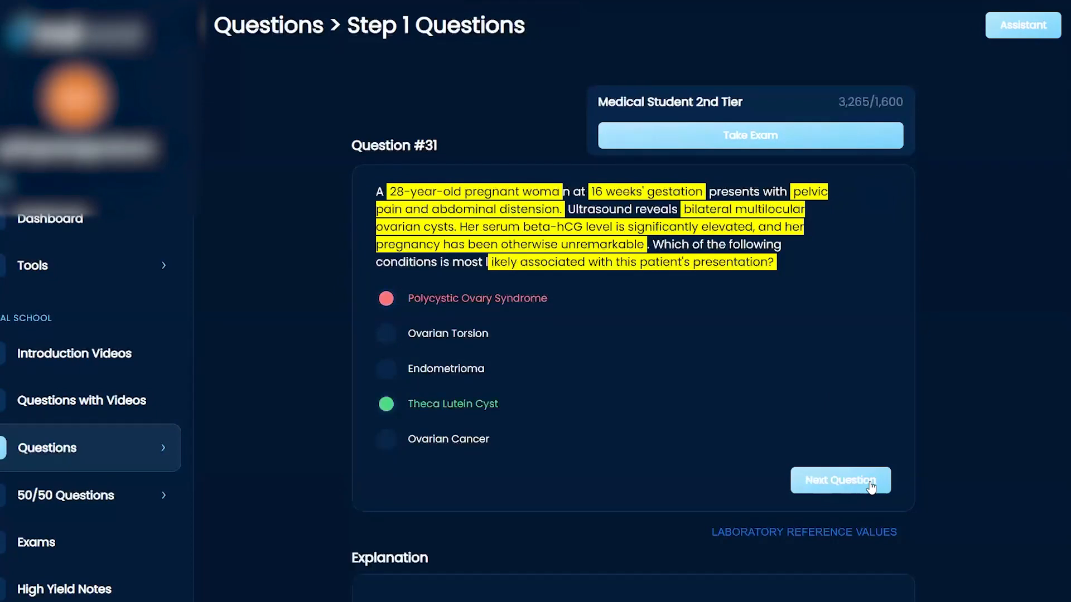
{"action": "mouse_move", "coordinate": [882, 333]}
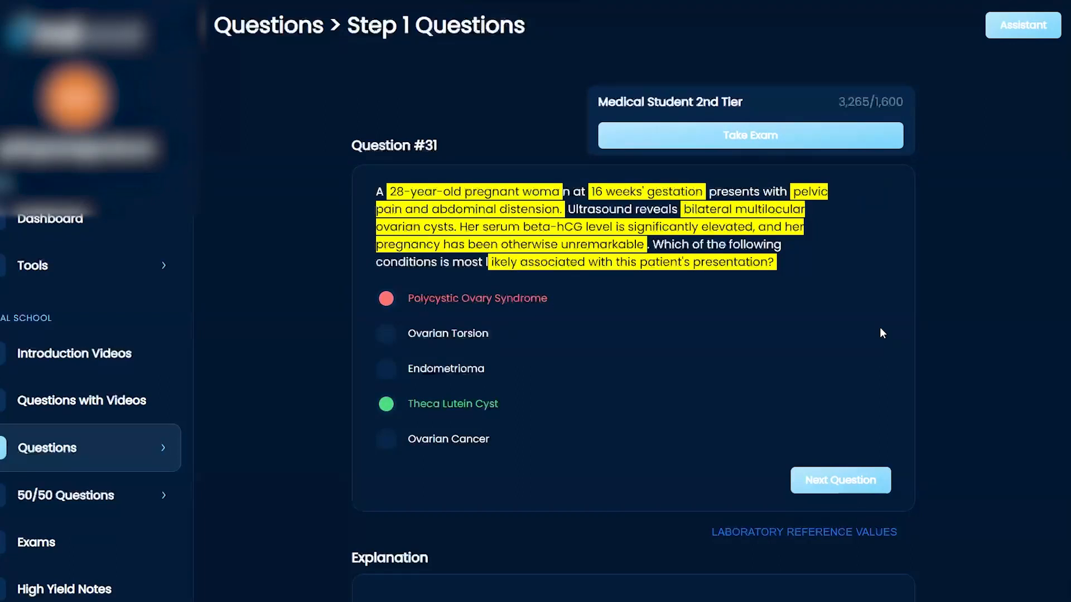
{"action": "scroll", "scroll_direction": "down", "scroll_amount": 3}
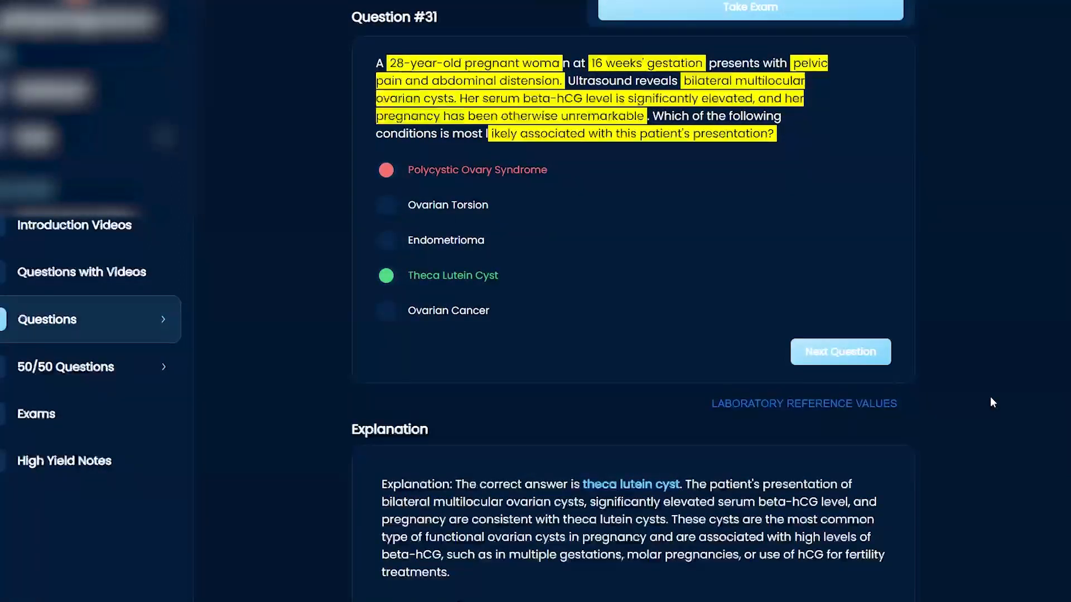
{"action": "scroll", "scroll_direction": "down", "scroll_amount": 3}
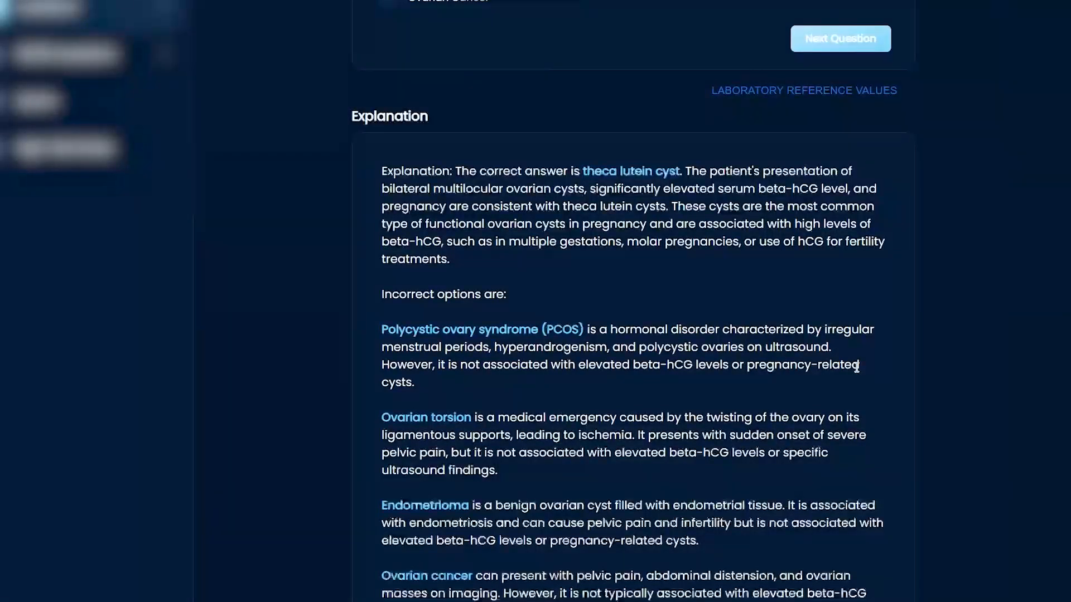
{"action": "left_click", "coordinate": [840, 38]}
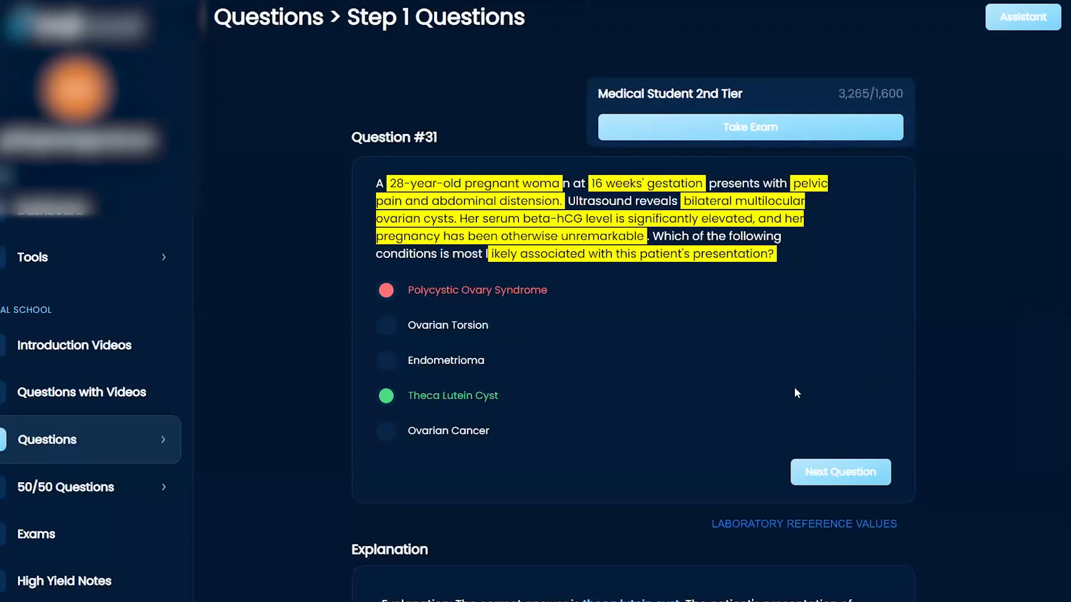
{"action": "scroll", "scroll_direction": "down", "scroll_amount": 3}
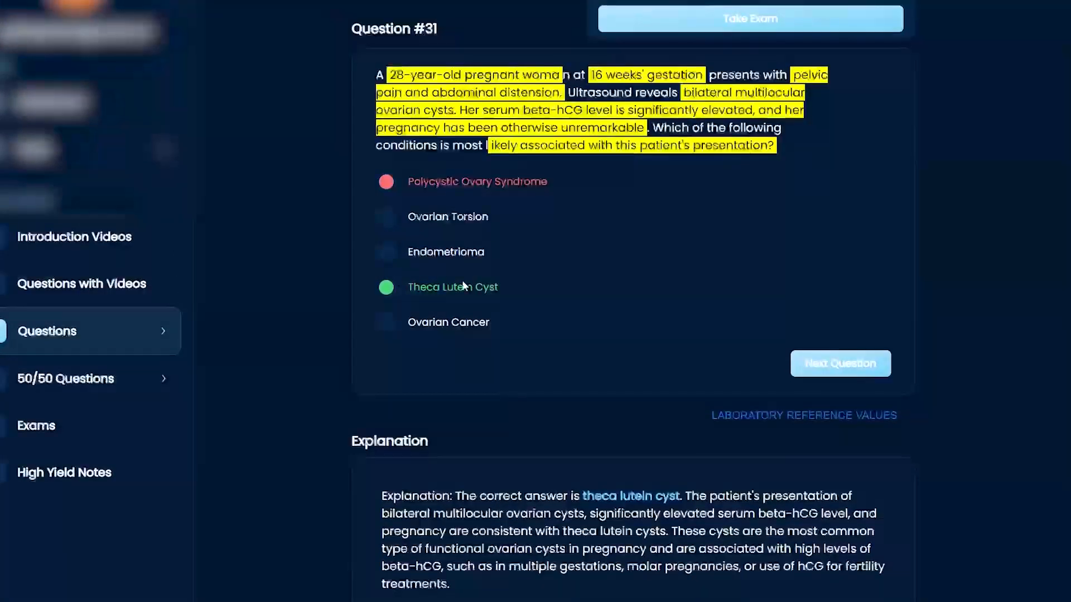
{"action": "mouse_move", "coordinate": [561, 289]}
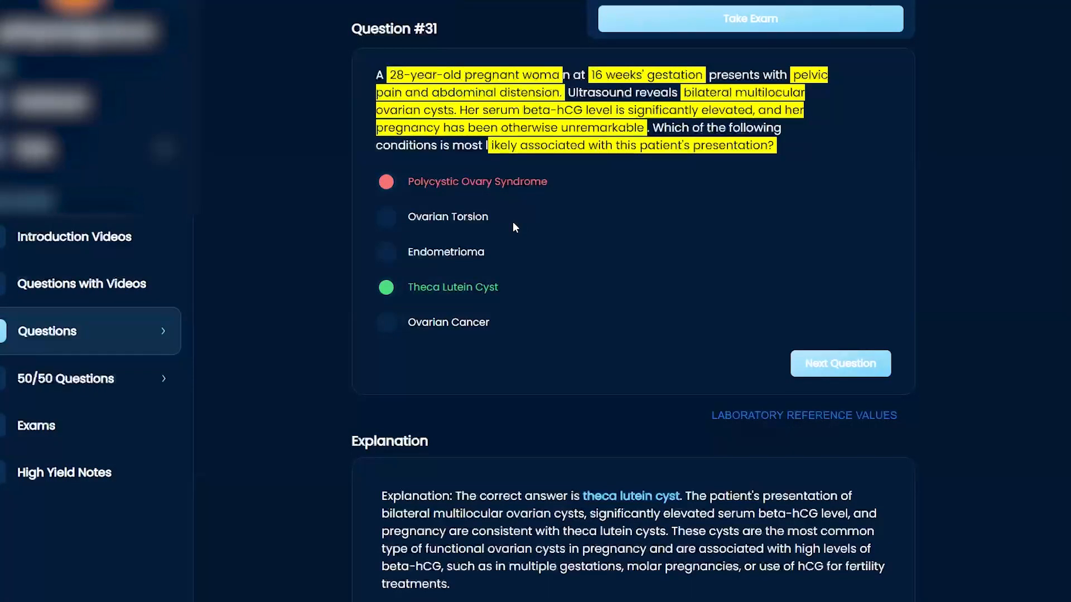
{"action": "mouse_move", "coordinate": [526, 237]}
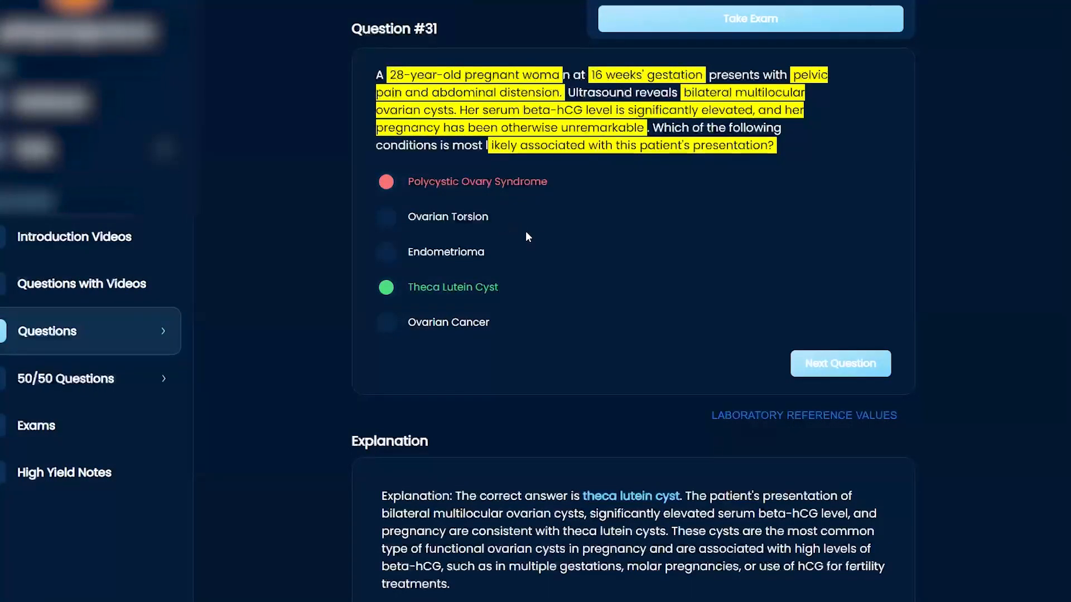